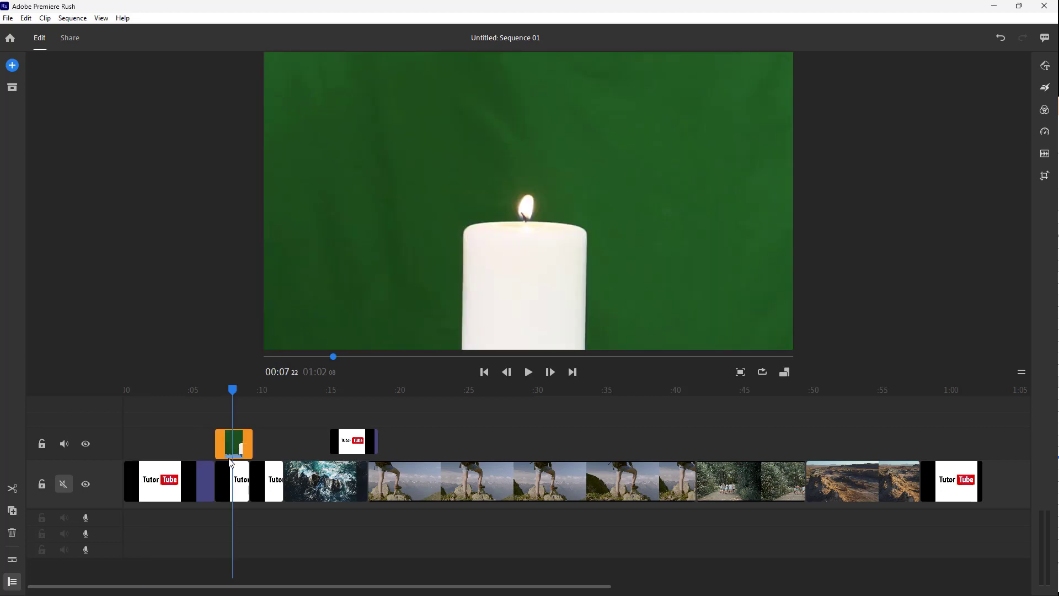
pyautogui.moveTo(167, 453)
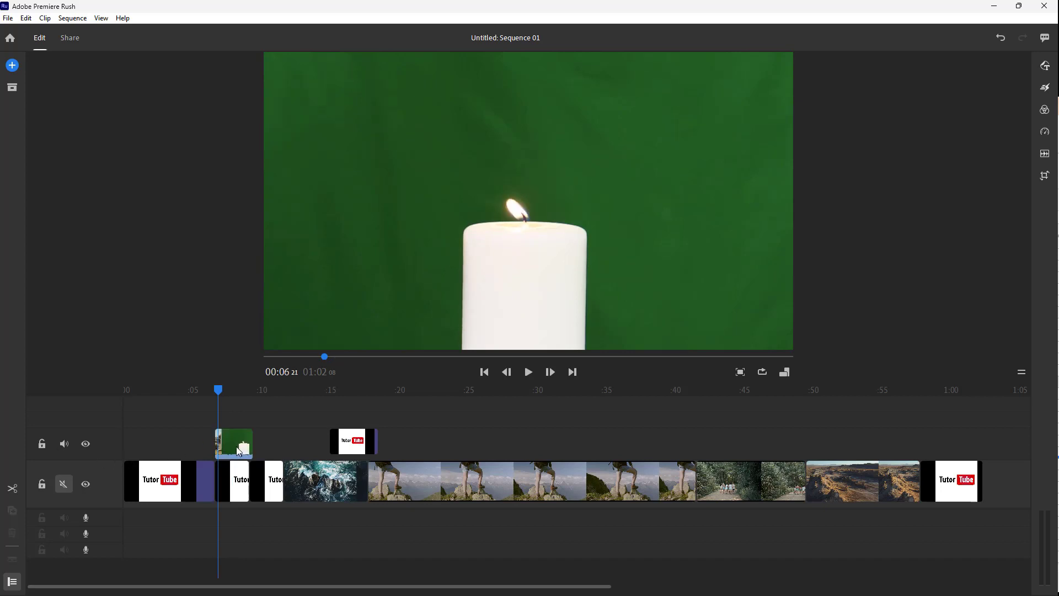
# - Expand the candle clip's audio into its own timeline lane and preview playback
pyautogui.rightClick(234, 443)
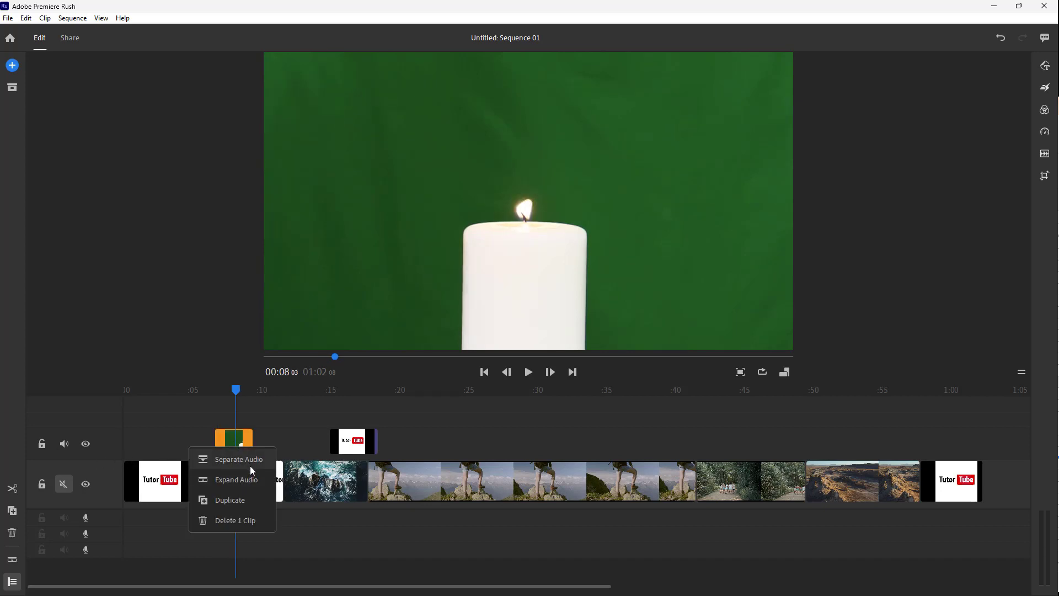
pyautogui.click(238, 459)
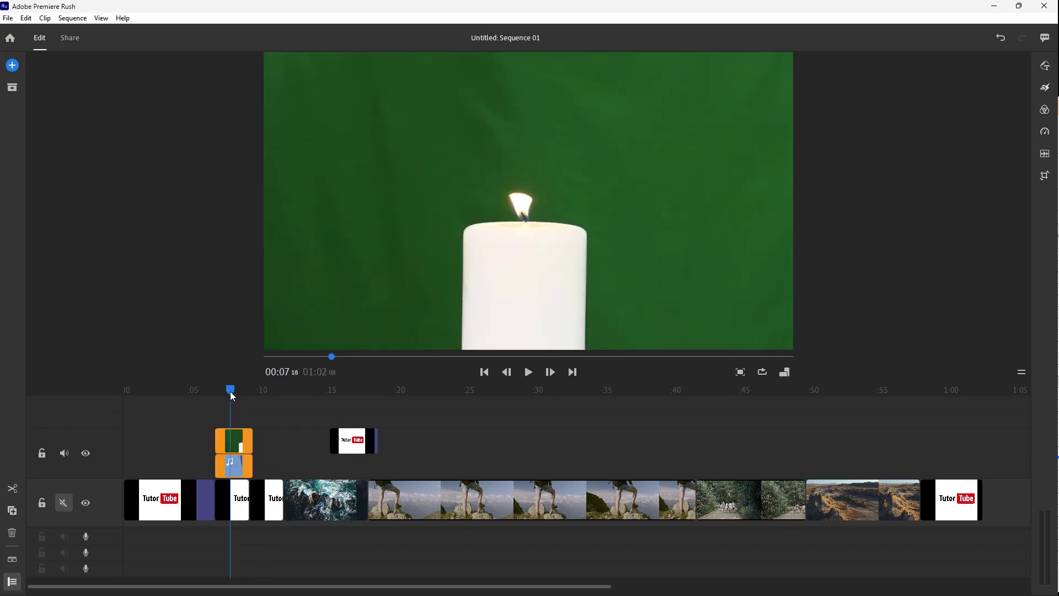
pyautogui.moveTo(528, 373)
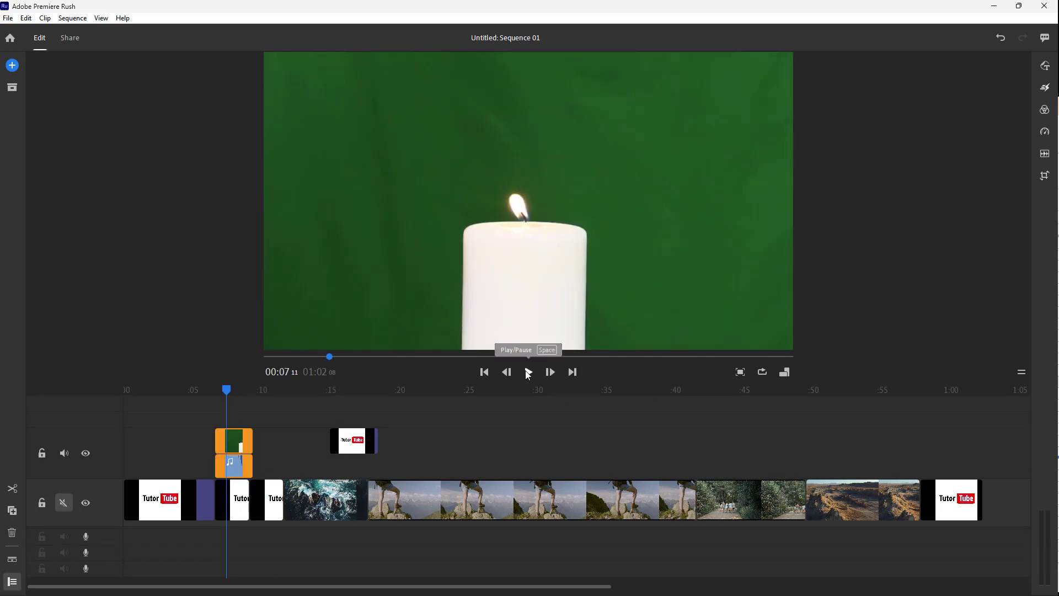
pyautogui.click(528, 372)
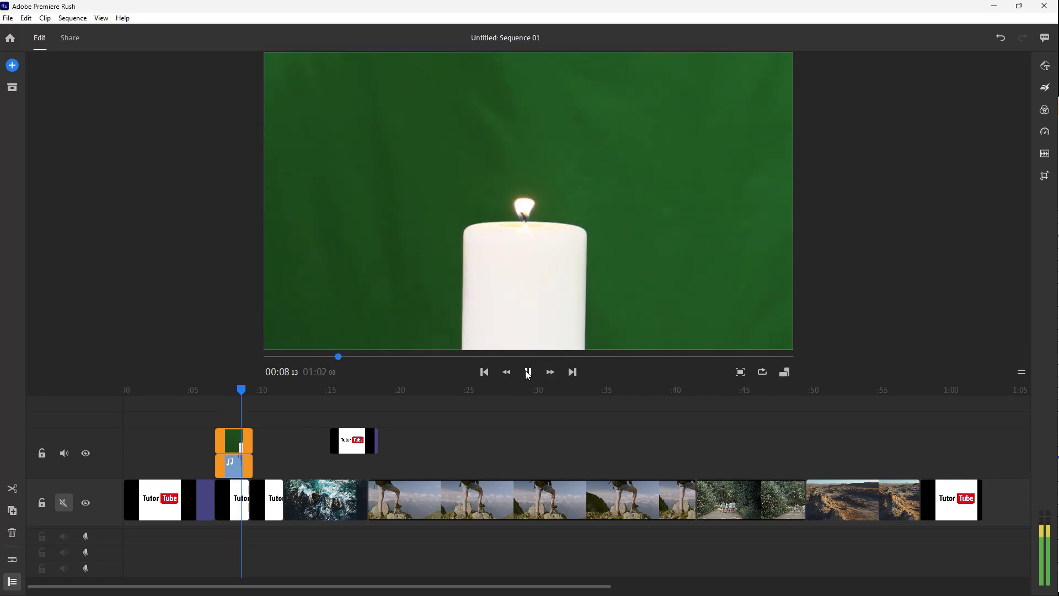
pyautogui.click(528, 372)
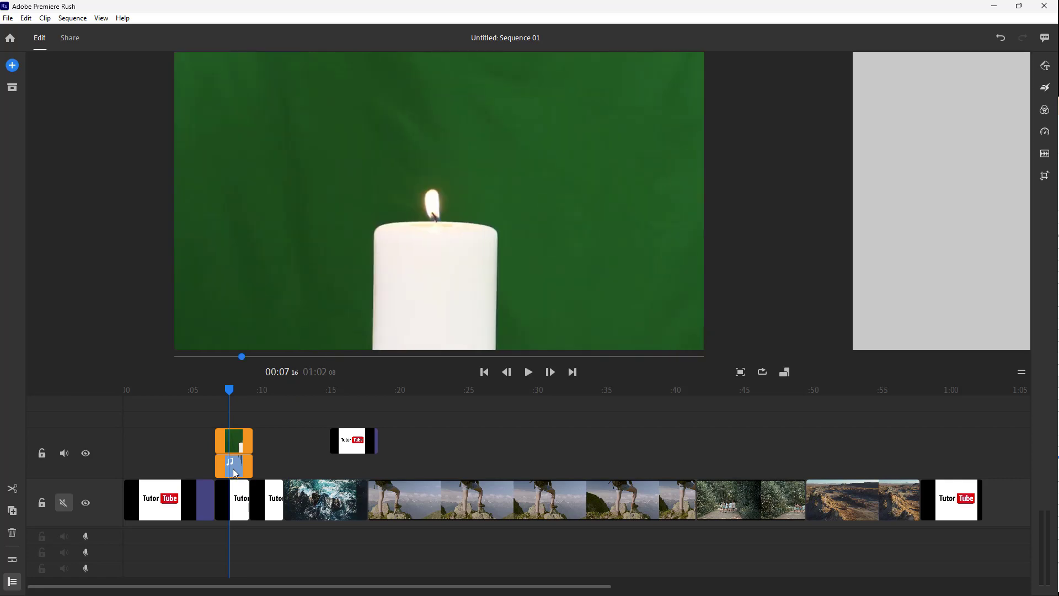
# - Lower the candle clip's audio volume from 50 to 18 in the Audio panel
pyautogui.click(232, 472)
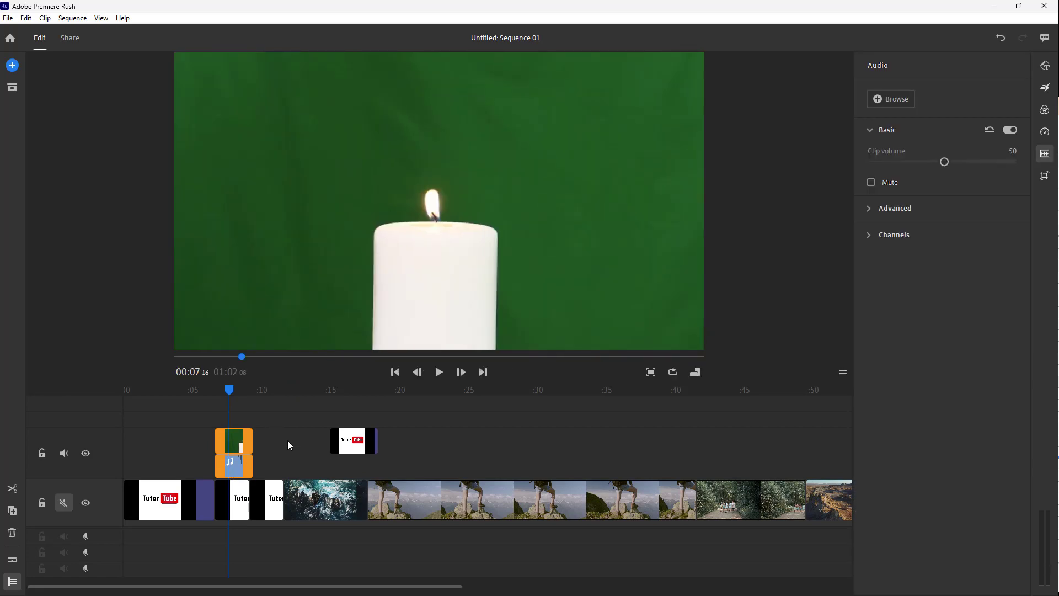
pyautogui.moveTo(937, 169)
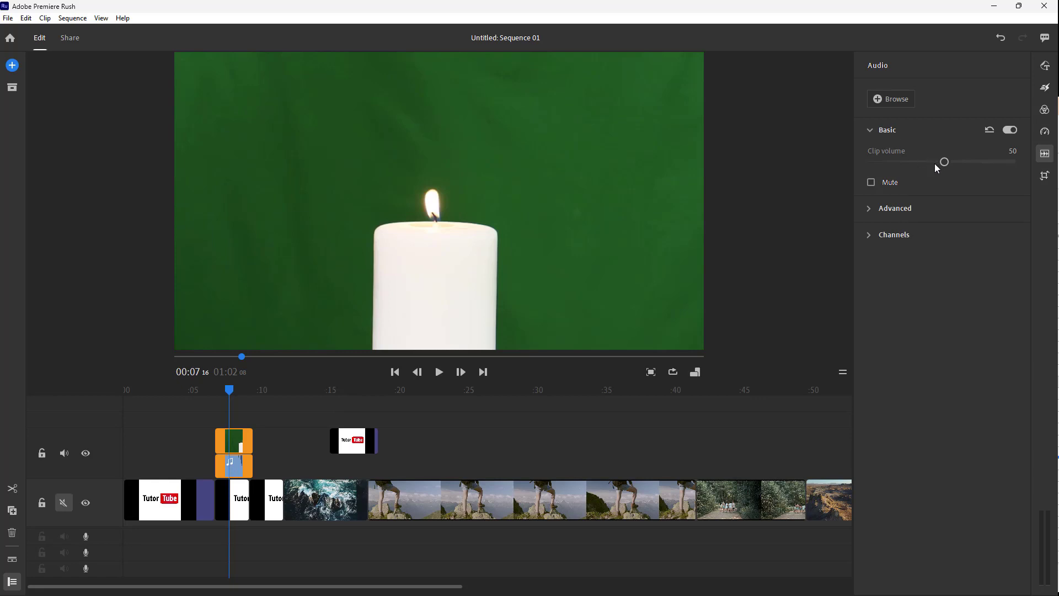
pyautogui.moveTo(944, 161); pyautogui.dragTo(908, 162)
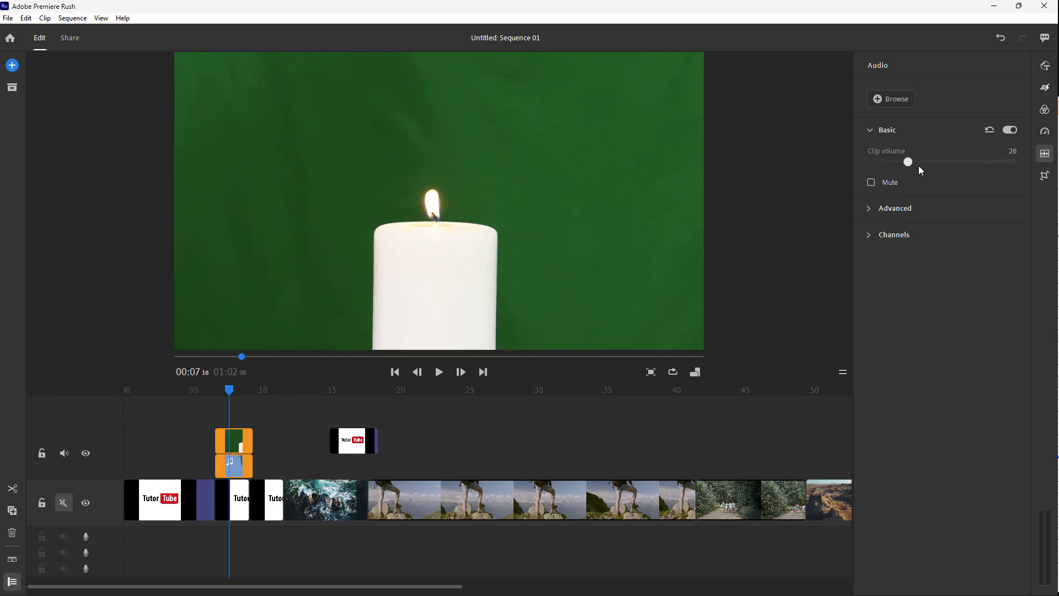
pyautogui.moveTo(907, 162); pyautogui.dragTo(899, 162)
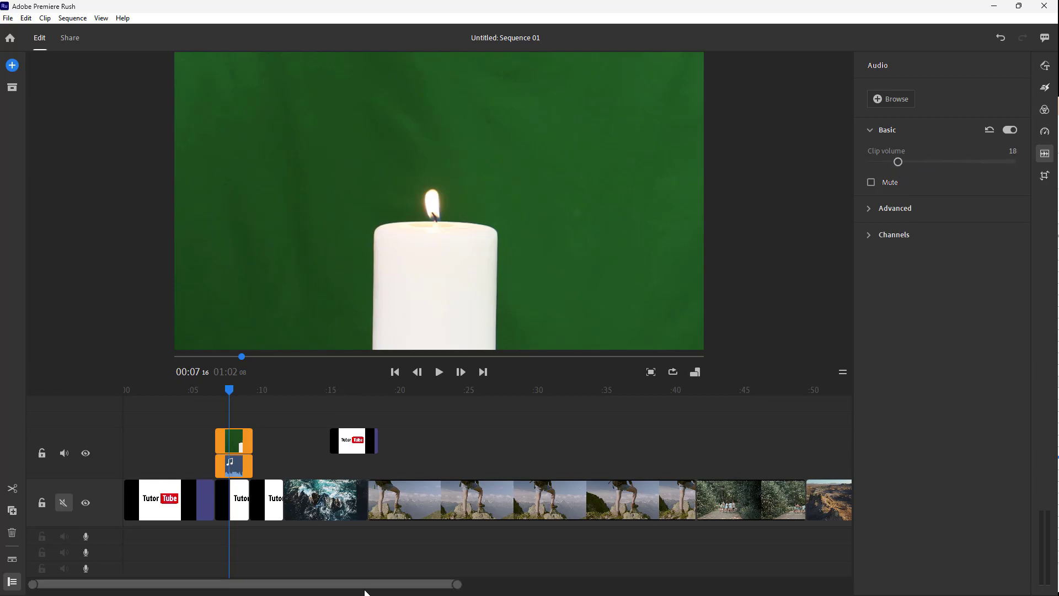
# - Mute the candle clip's audio
pyautogui.click(233, 466)
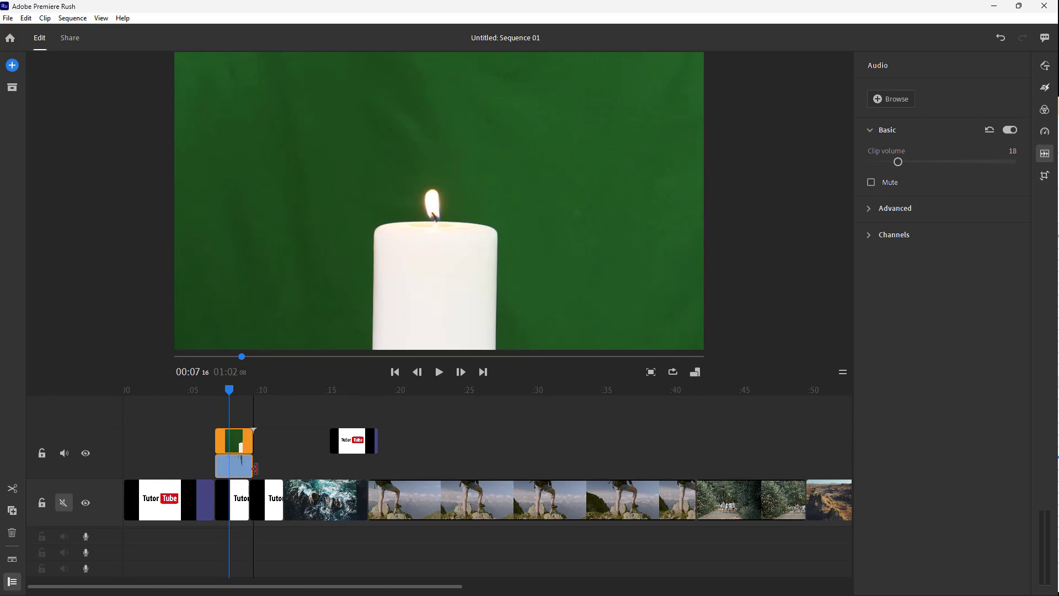
pyautogui.click(439, 372)
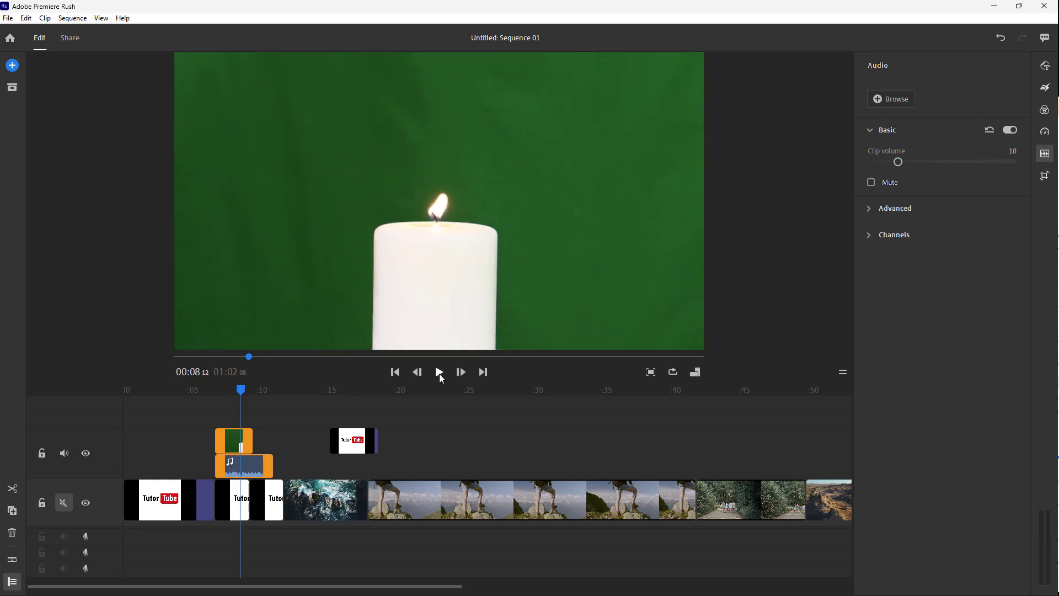
pyautogui.moveTo(1006, 105)
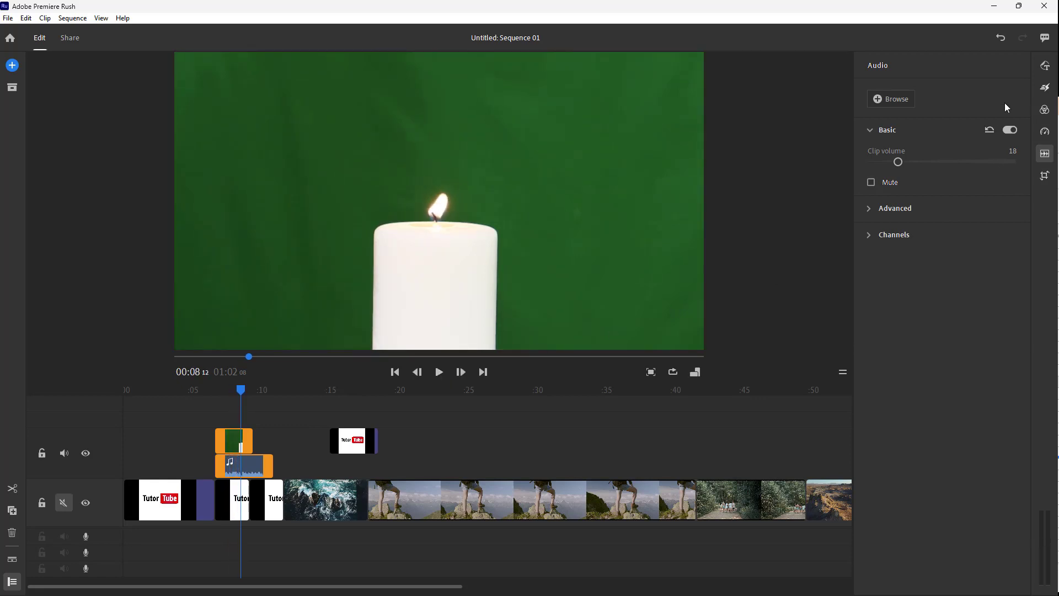
pyautogui.click(871, 182)
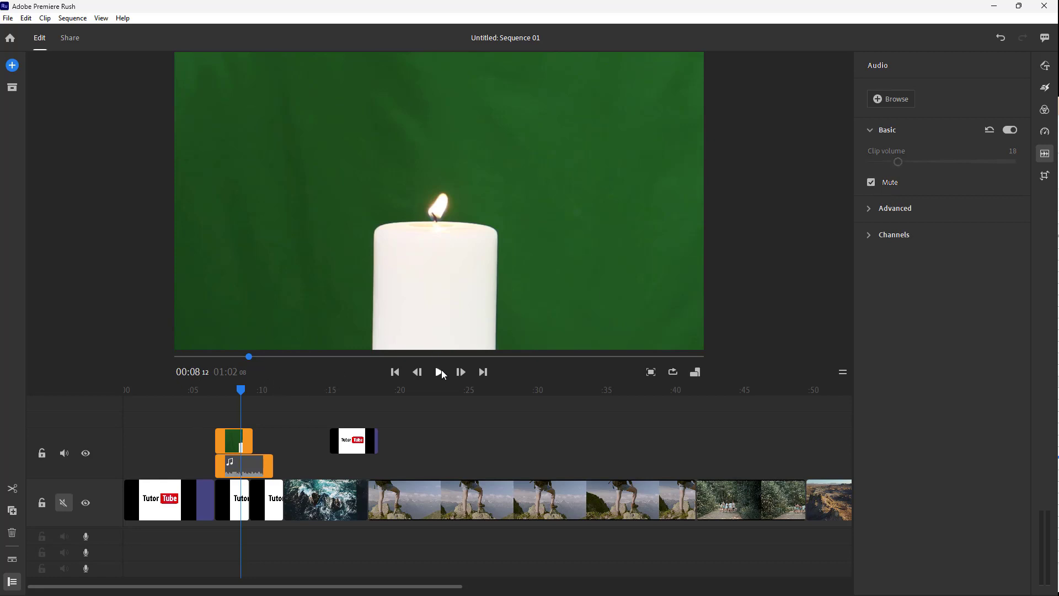
pyautogui.click(440, 372)
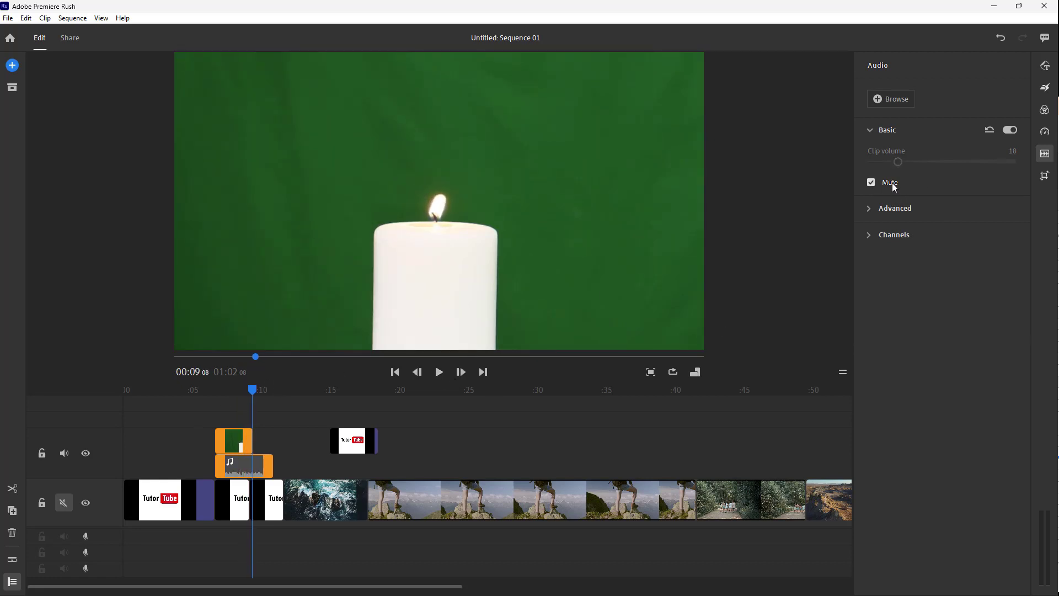
# - Unmute the candle audio, preview it, and set its audio type to Music
pyautogui.click(871, 182)
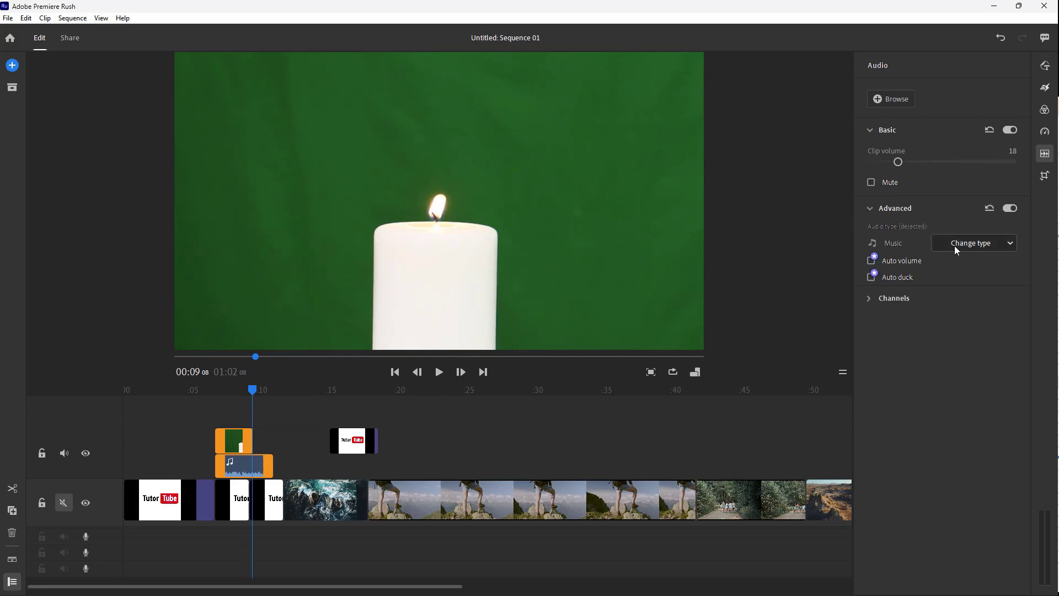
pyautogui.moveTo(906, 254)
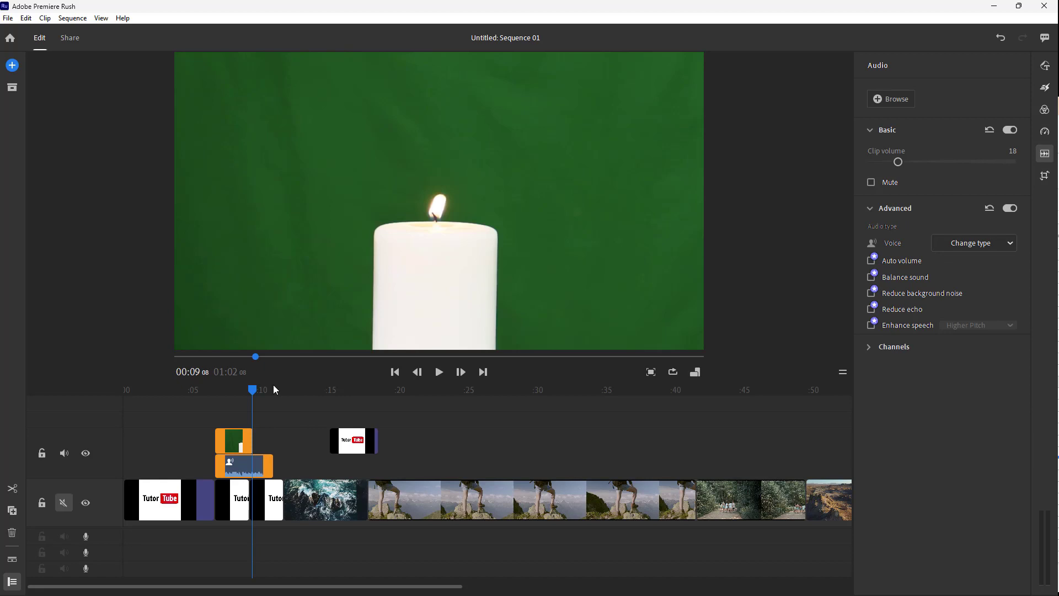
pyautogui.click(439, 372)
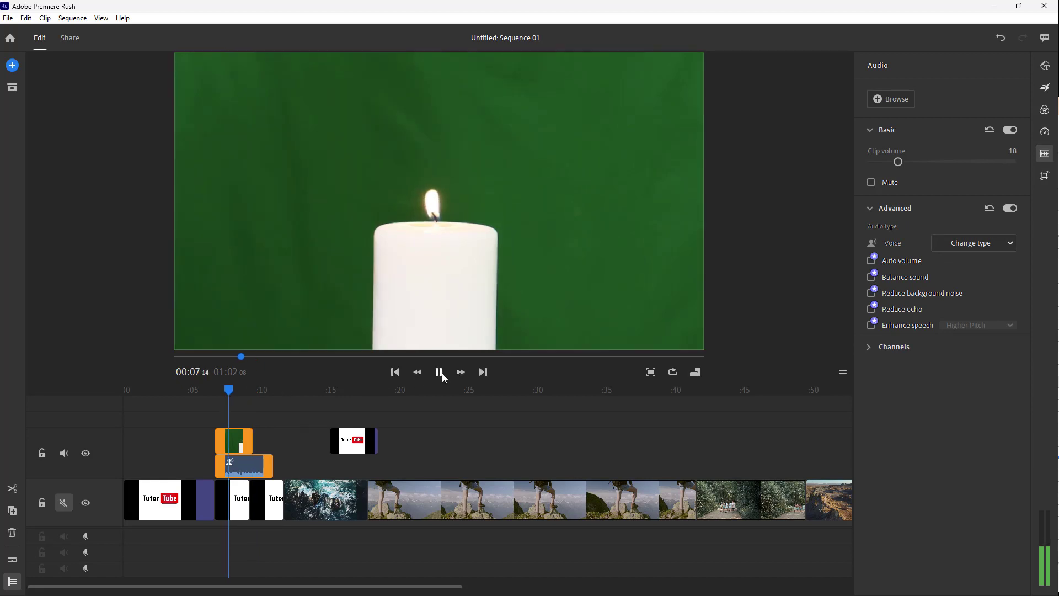
pyautogui.click(974, 242)
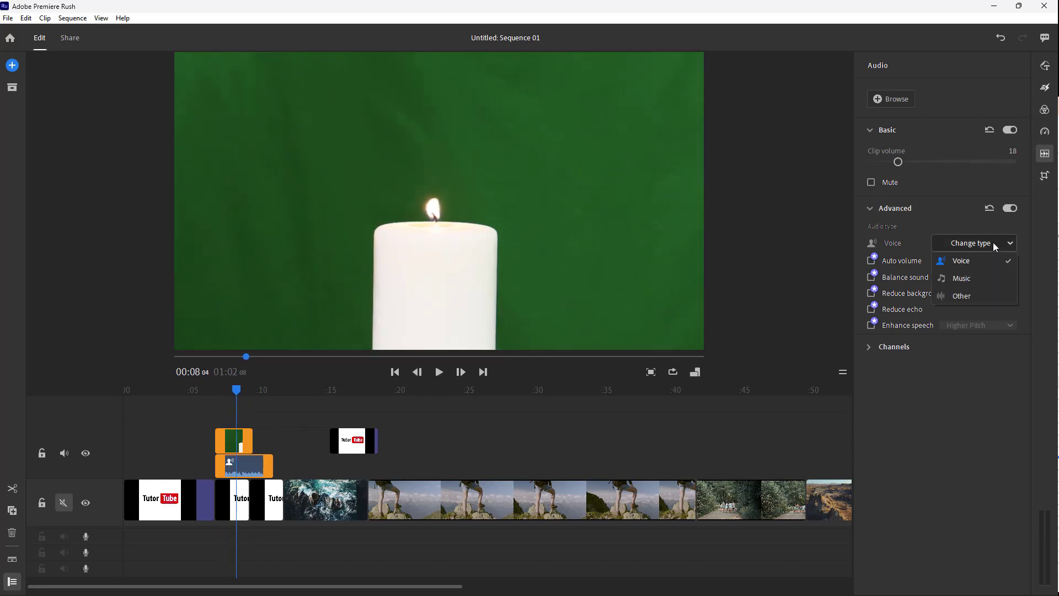
pyautogui.moveTo(978, 284)
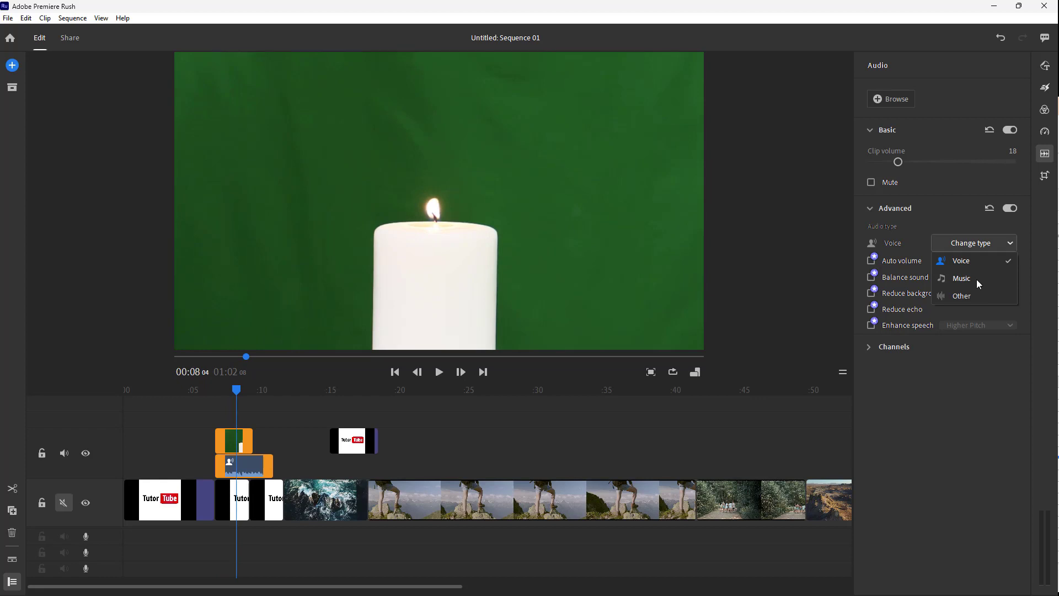
pyautogui.click(961, 278)
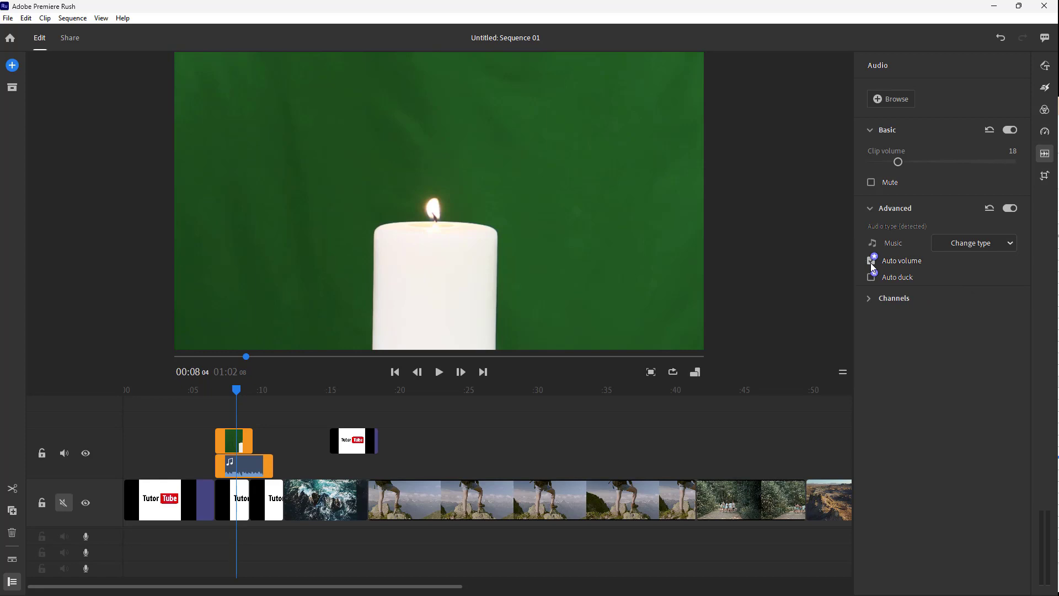
# - Enable Auto volume, try Auto duck during a preview, then turn ducking off
pyautogui.click(871, 260)
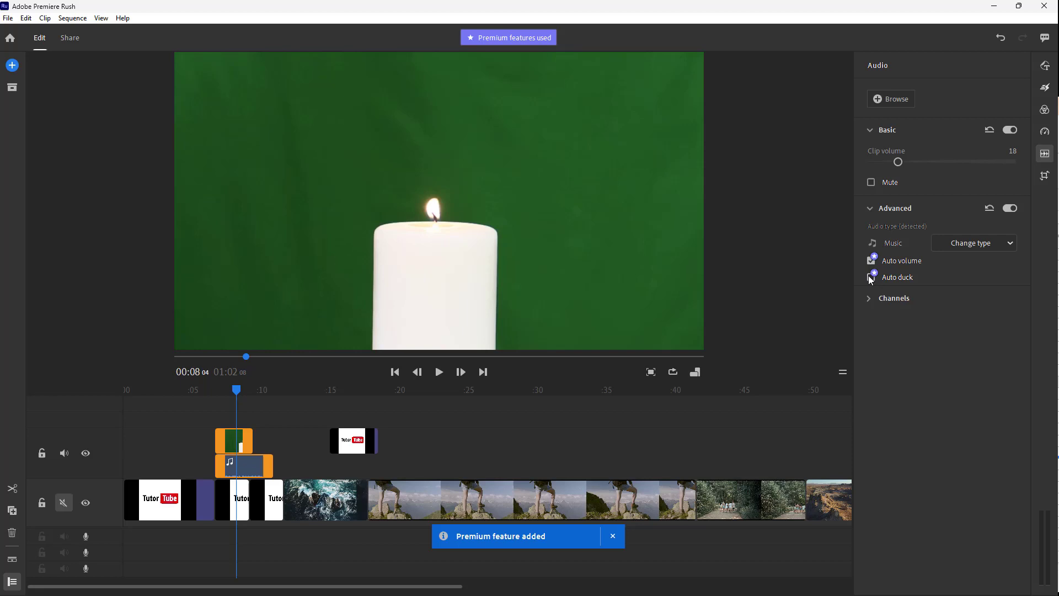
pyautogui.click(872, 277)
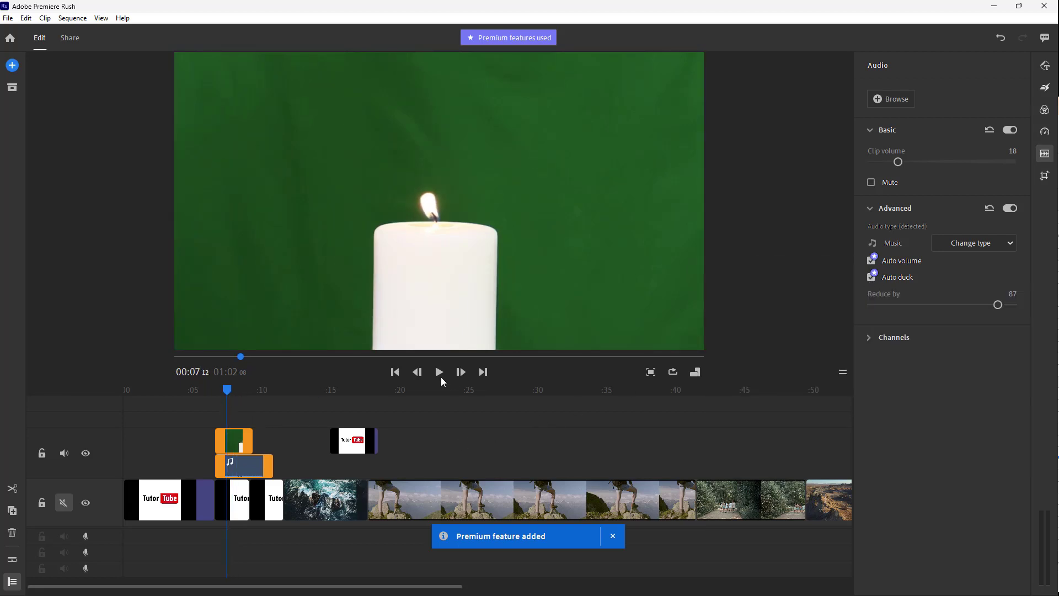
pyautogui.click(439, 372)
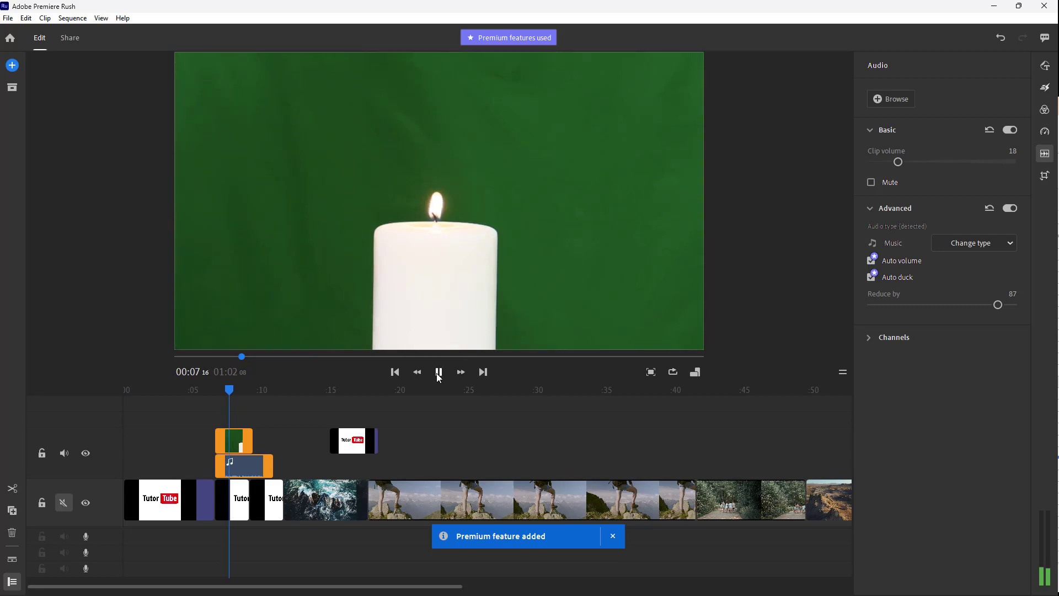
pyautogui.click(438, 372)
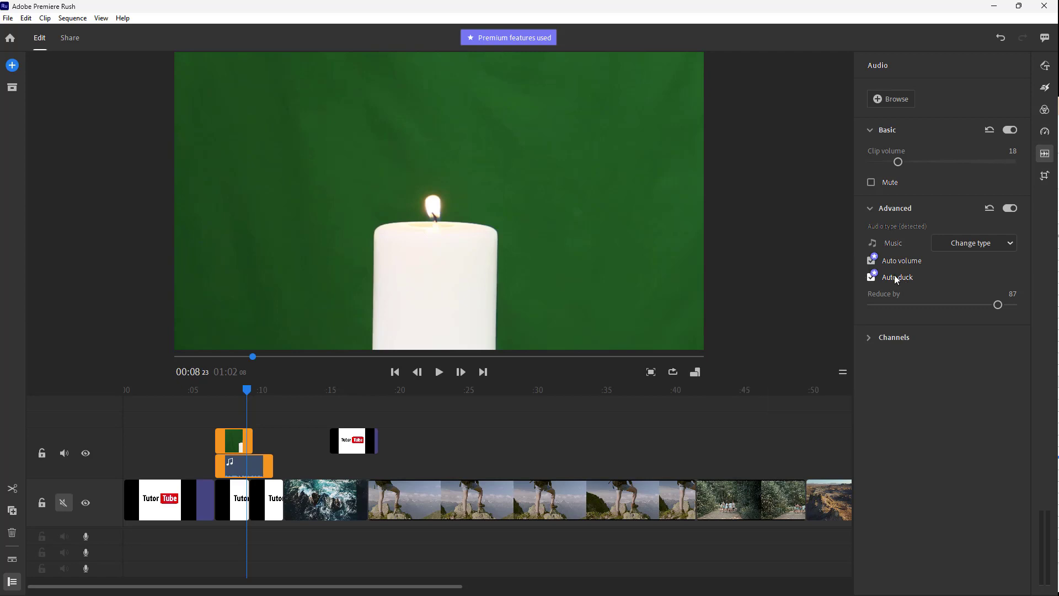
pyautogui.click(871, 277)
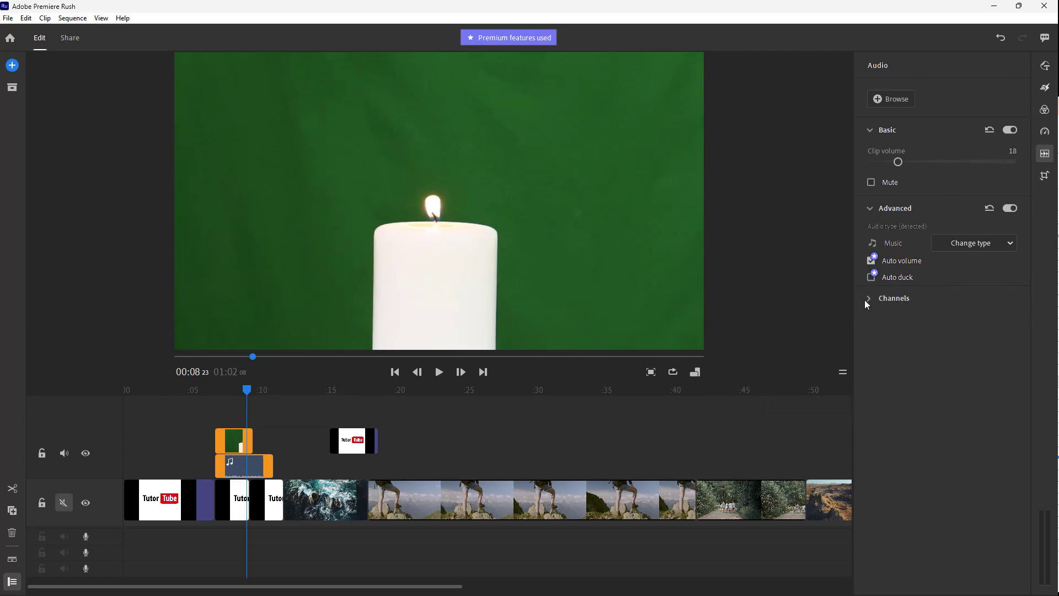
# - Expand the Channels section to show the L and R channel waveforms
pyautogui.click(870, 298)
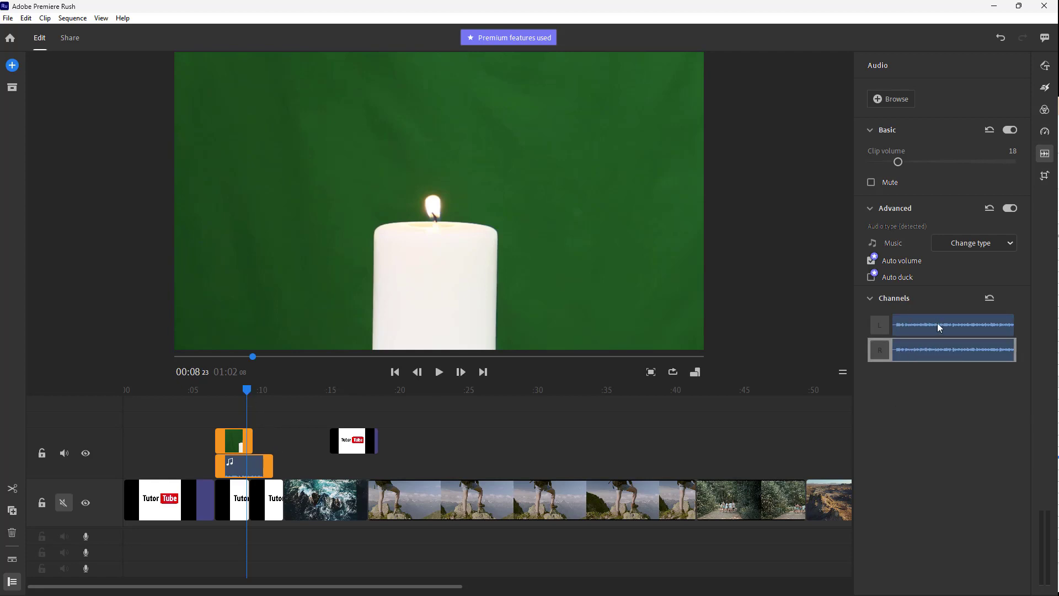
pyautogui.moveTo(926, 356)
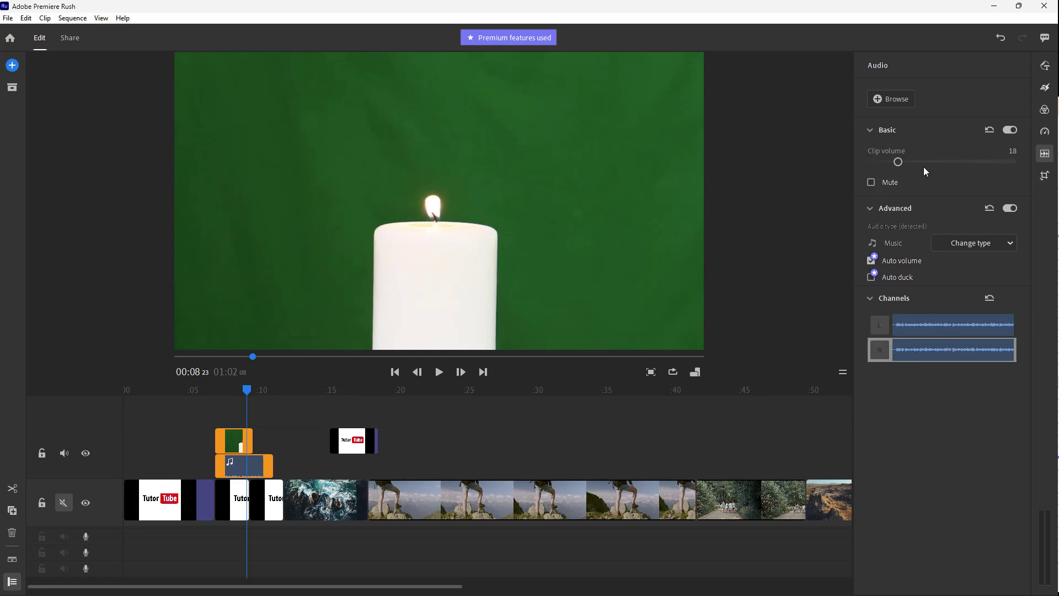
pyautogui.moveTo(992, 318)
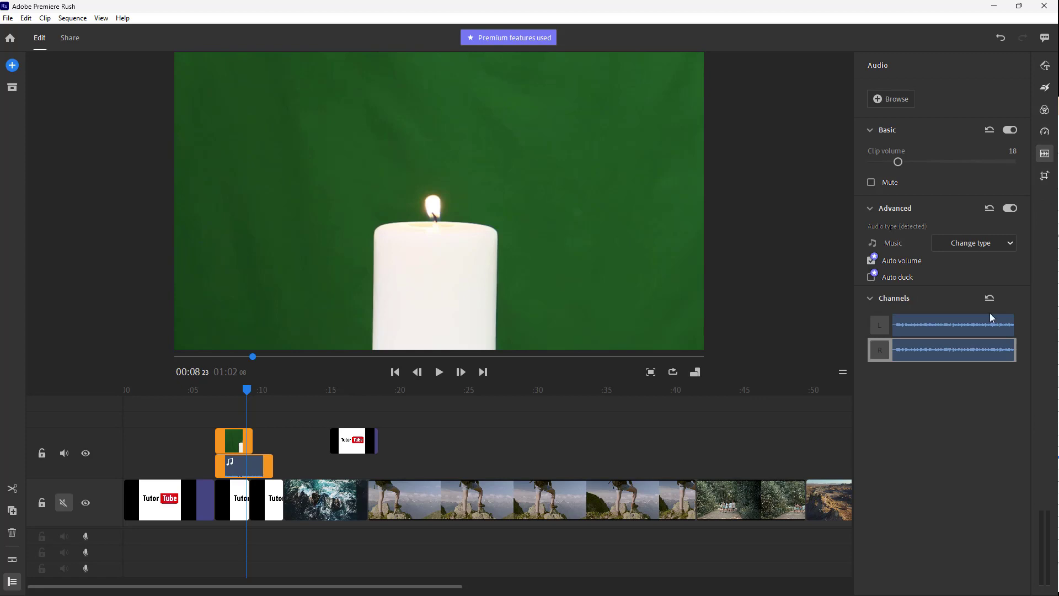
pyautogui.moveTo(956, 310)
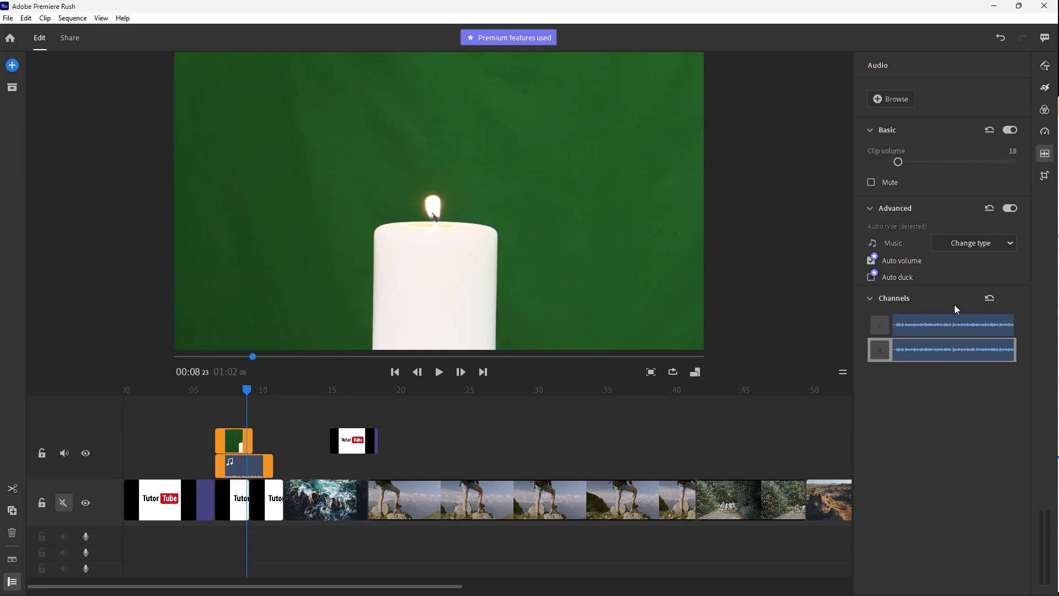
pyautogui.moveTo(917, 333)
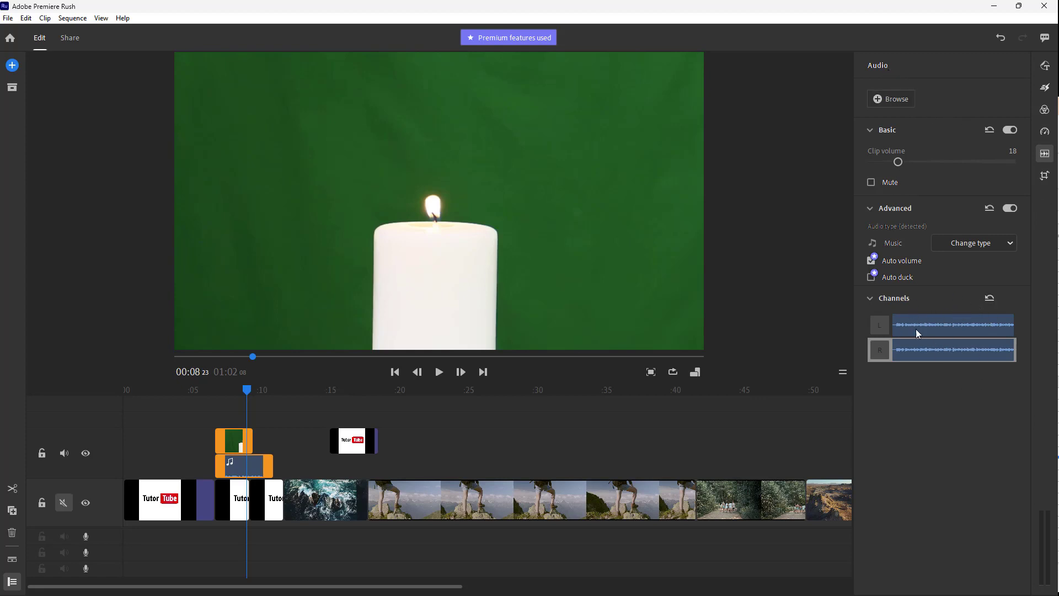
pyautogui.moveTo(710, 482)
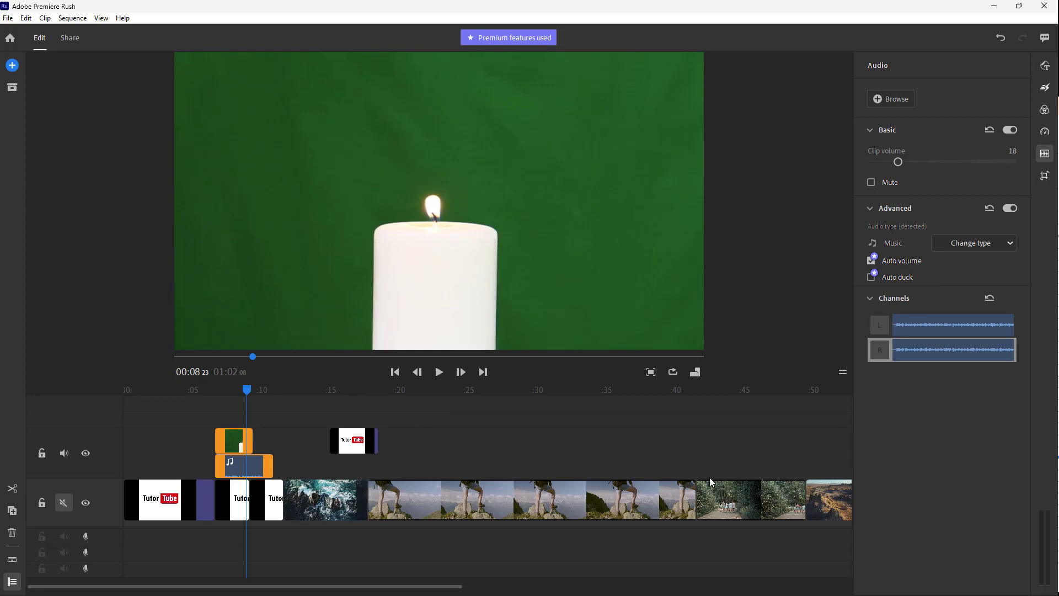